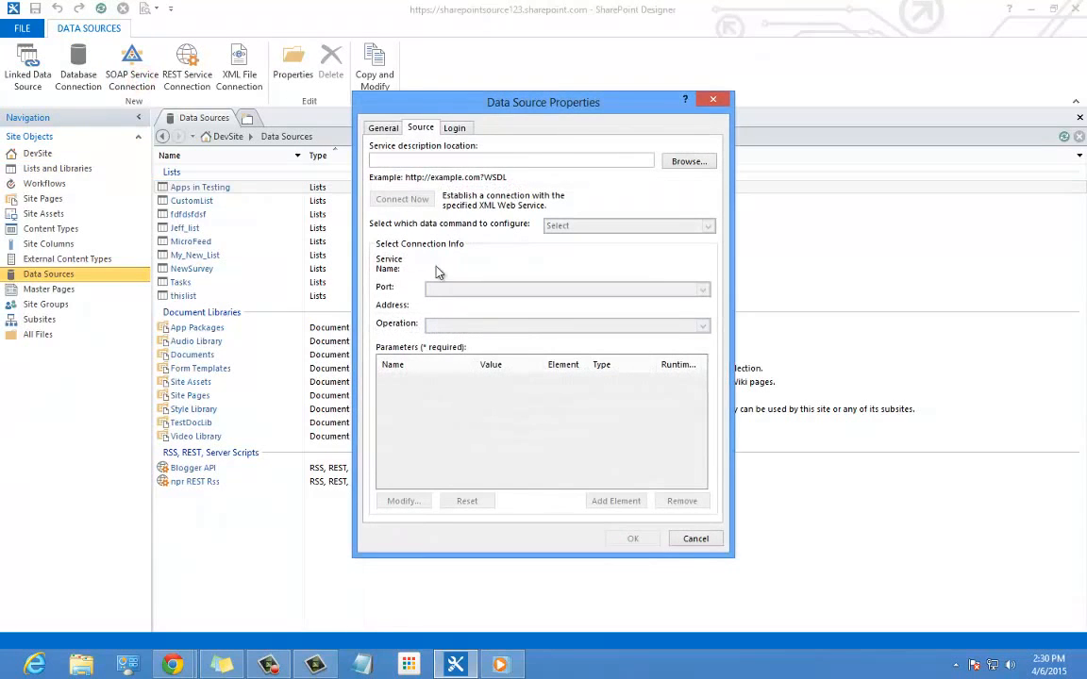
left_click(509, 160)
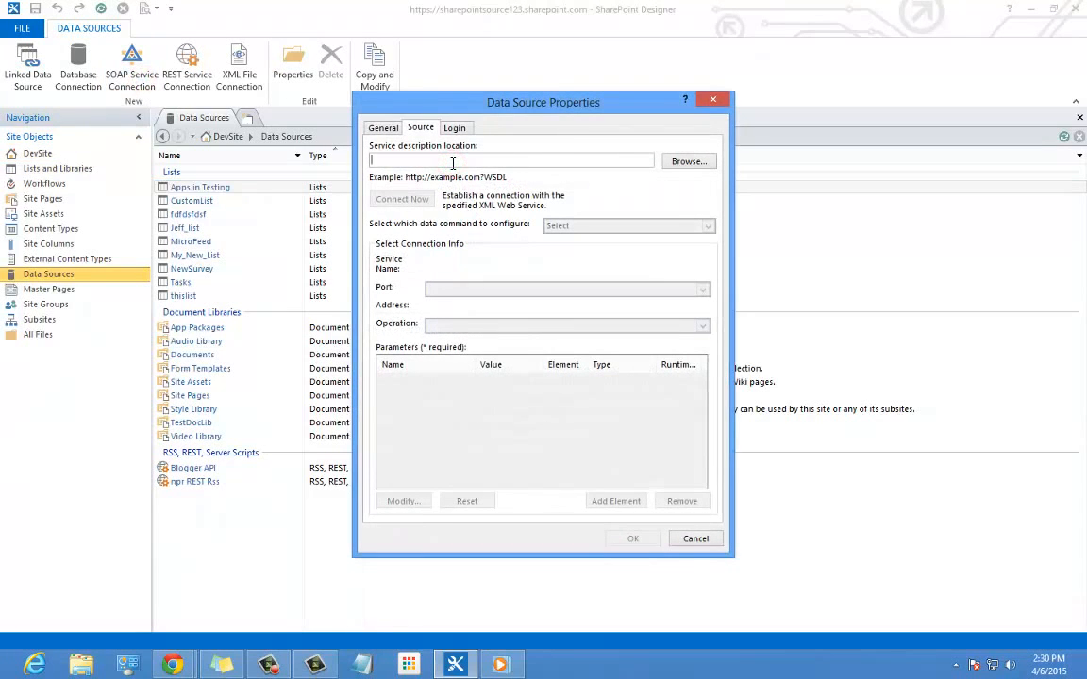
type("http://www.webservicex.net/stockquote.asmx?WSDL")
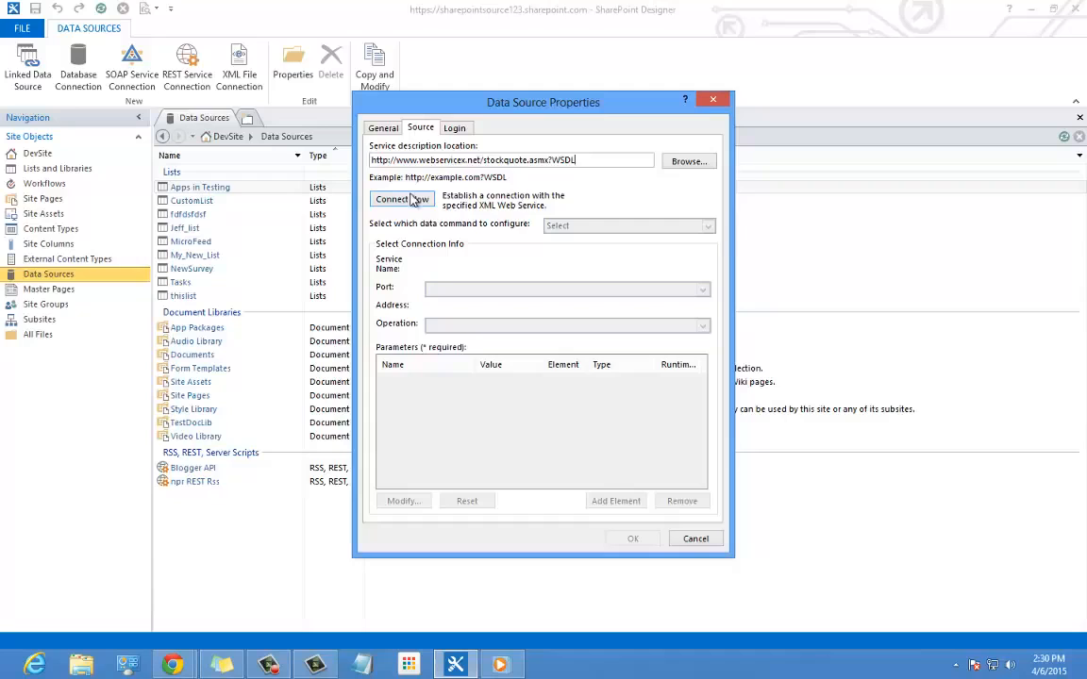
left_click(396, 199)
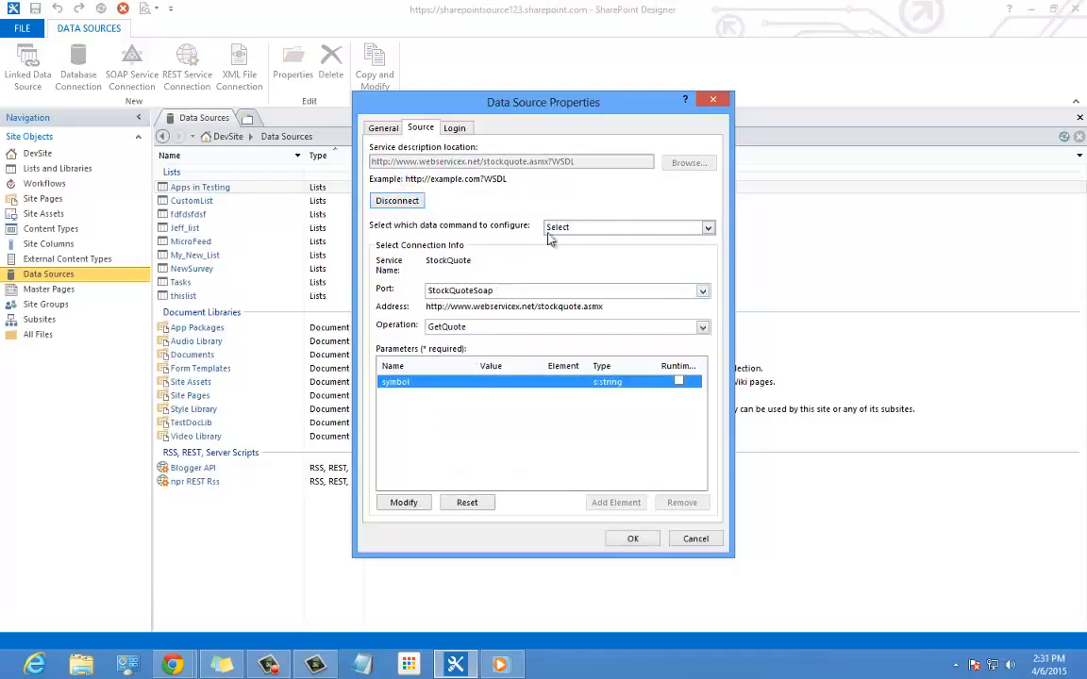
Step: Give the GetQuote symbol parameter the value vgenx
left_click(402, 502)
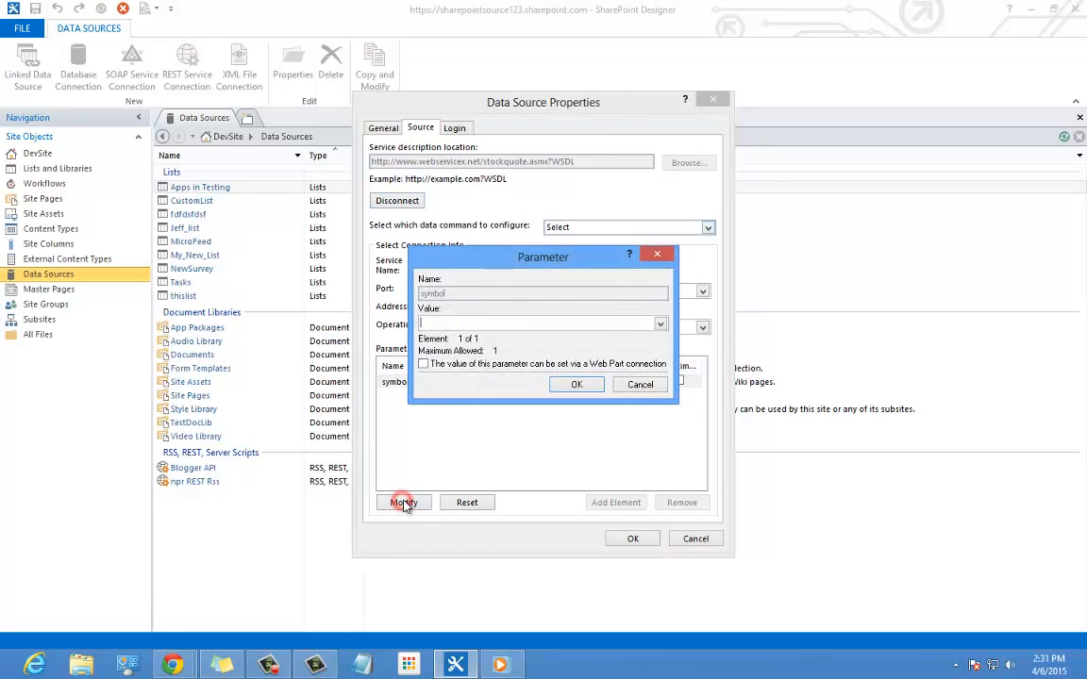
left_click(536, 323)
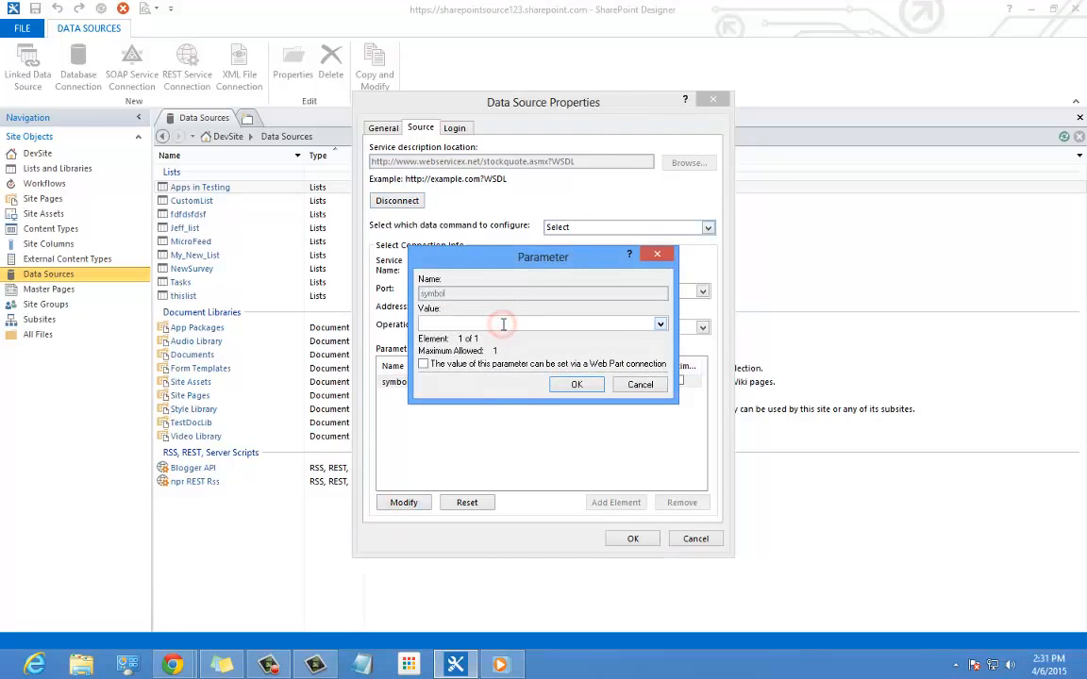
type("vd")
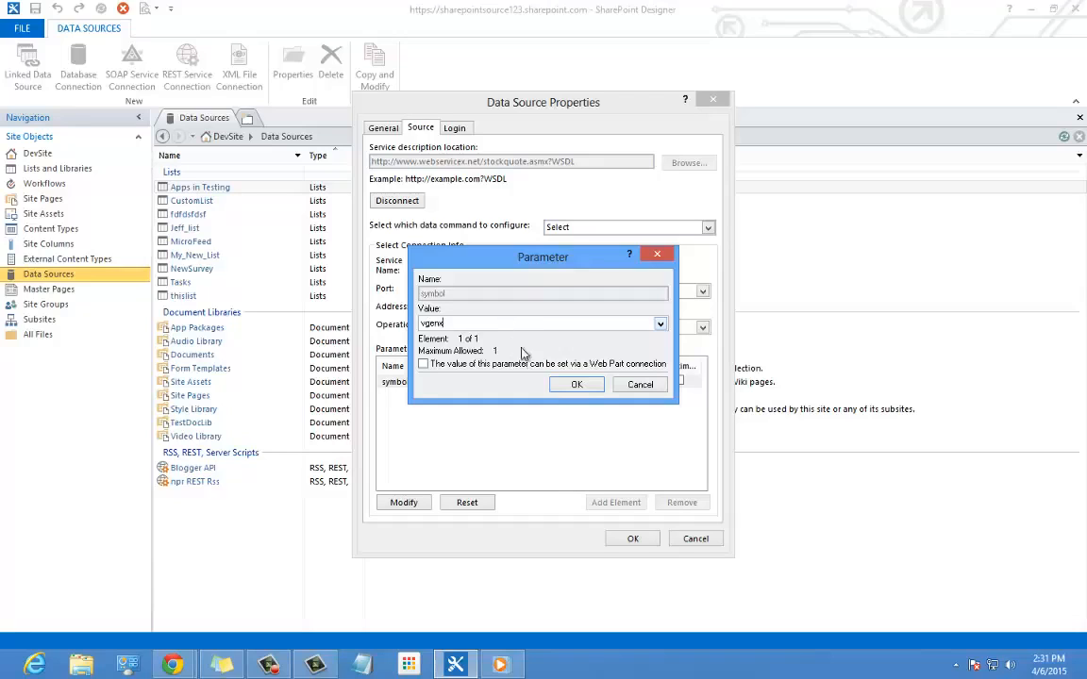
left_click(576, 385)
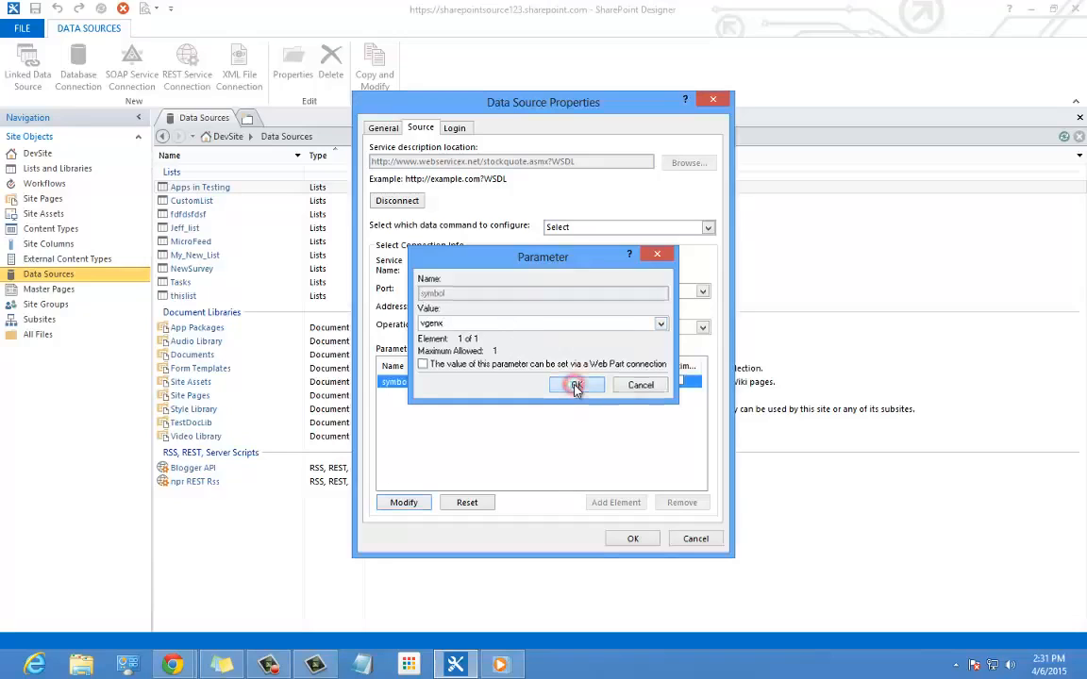
left_click(576, 385)
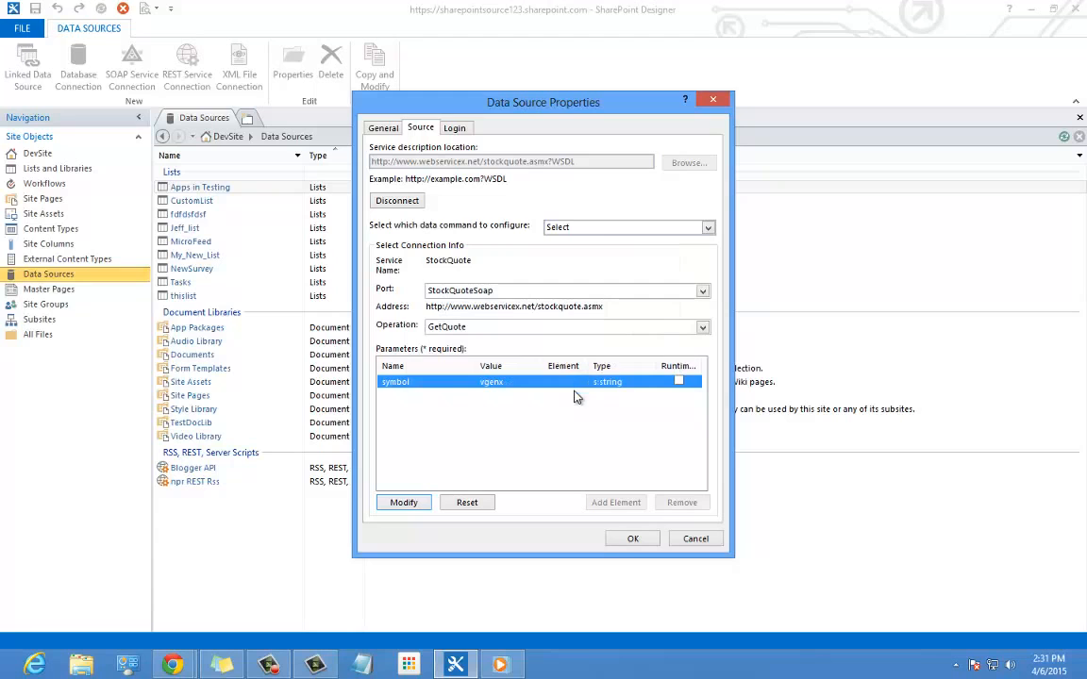
Step: Save the StockQuote data source and go to Site Pages
left_click(633, 538)
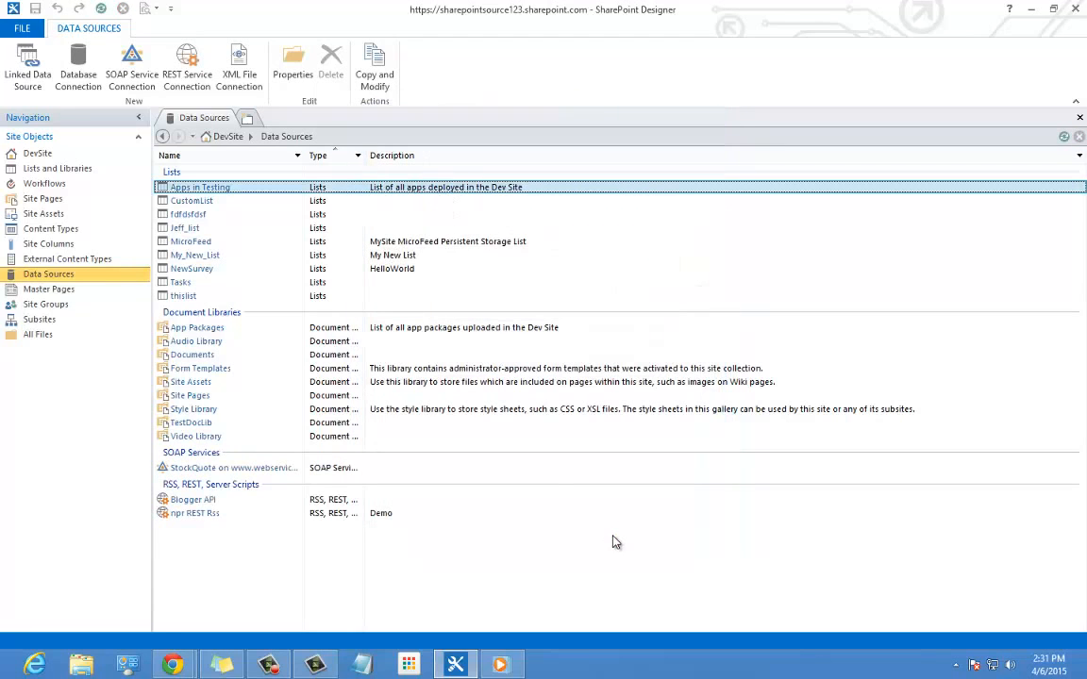
left_click(196, 514)
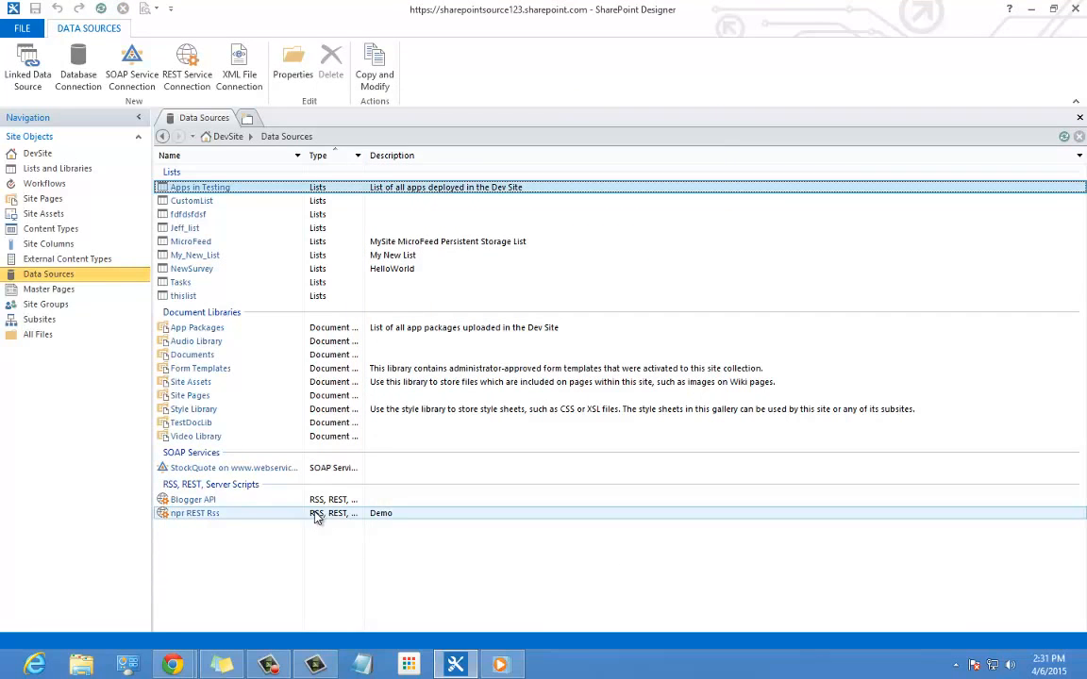
mouse_move(181, 63)
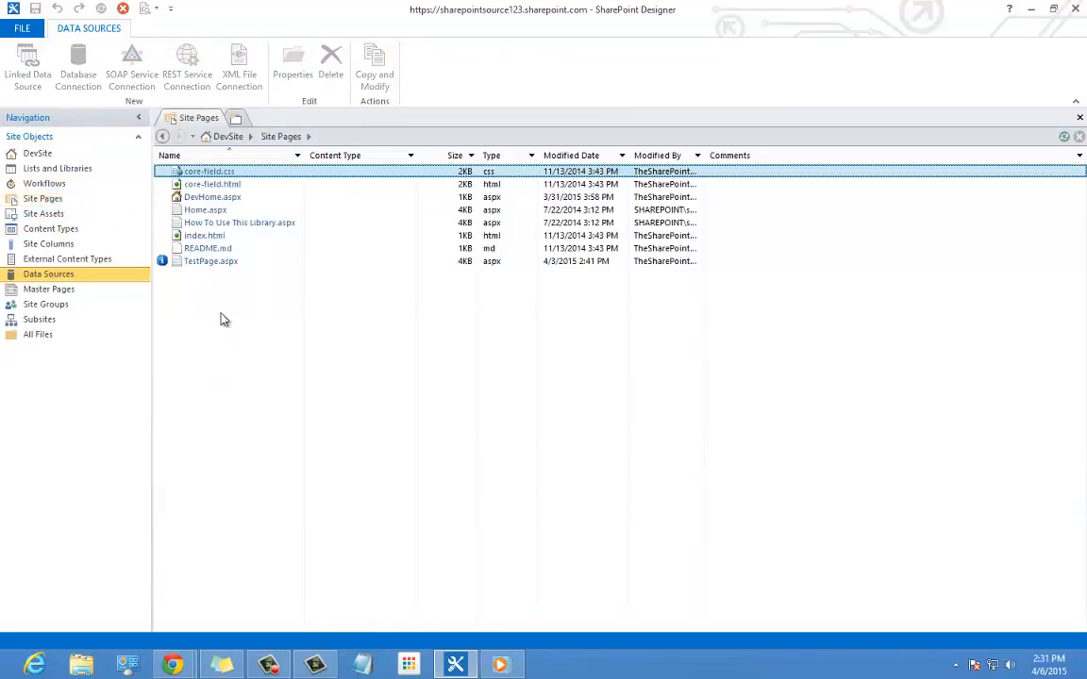
Step: Add a blank ASPX page, Untitled_1.aspx, to Site Pages and open it
left_click(42, 199)
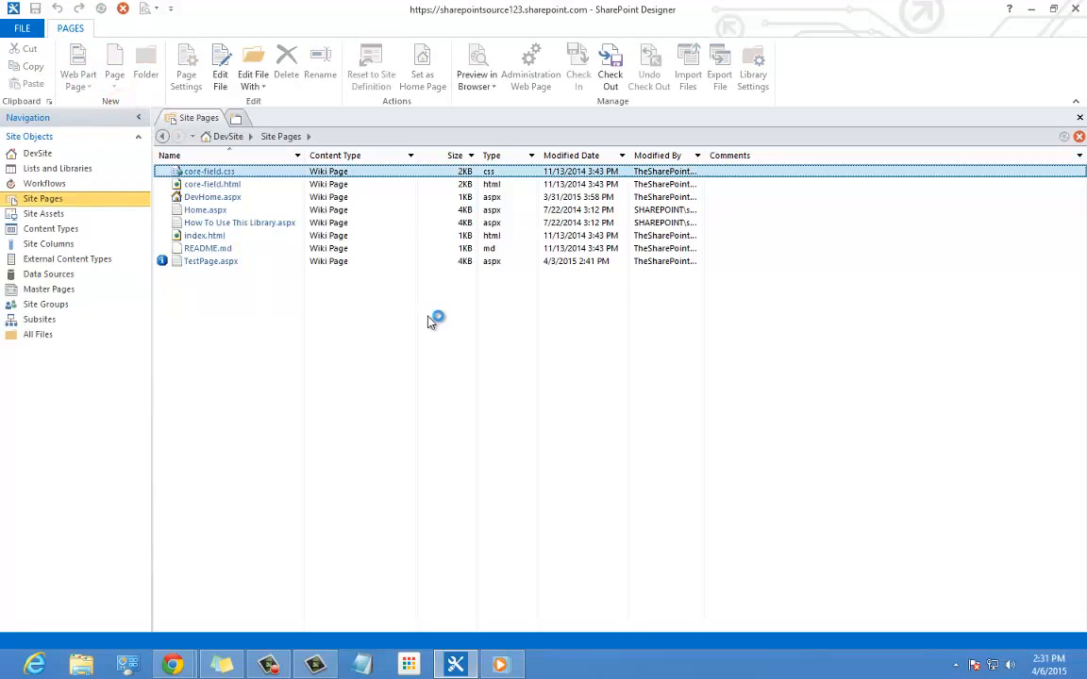
left_click(115, 59)
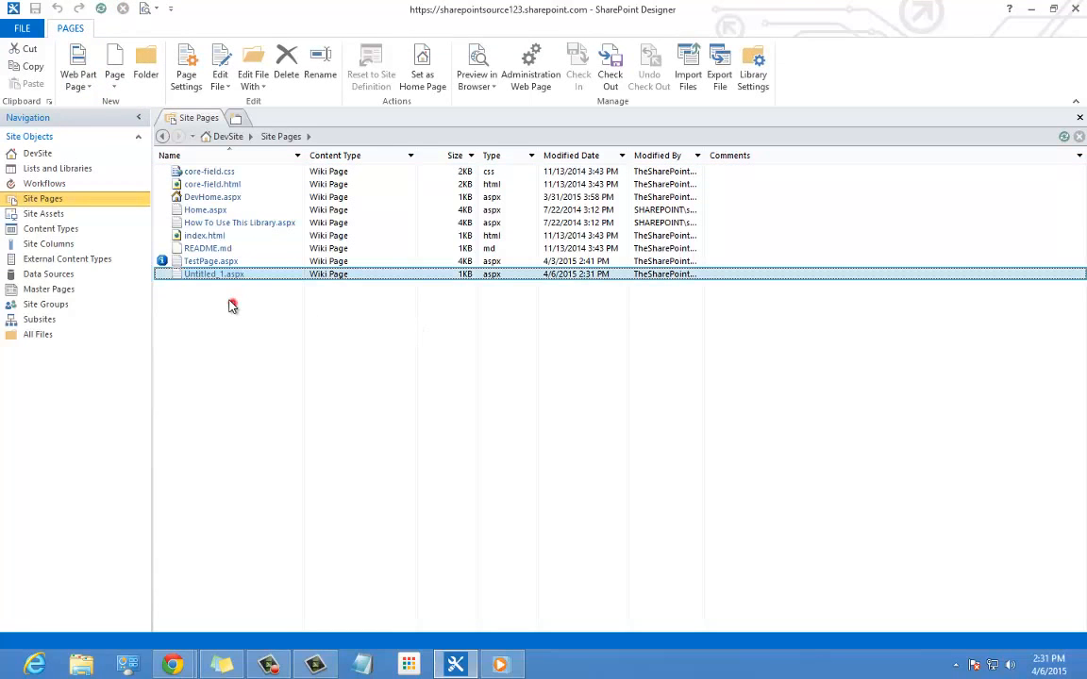
double_click(212, 274)
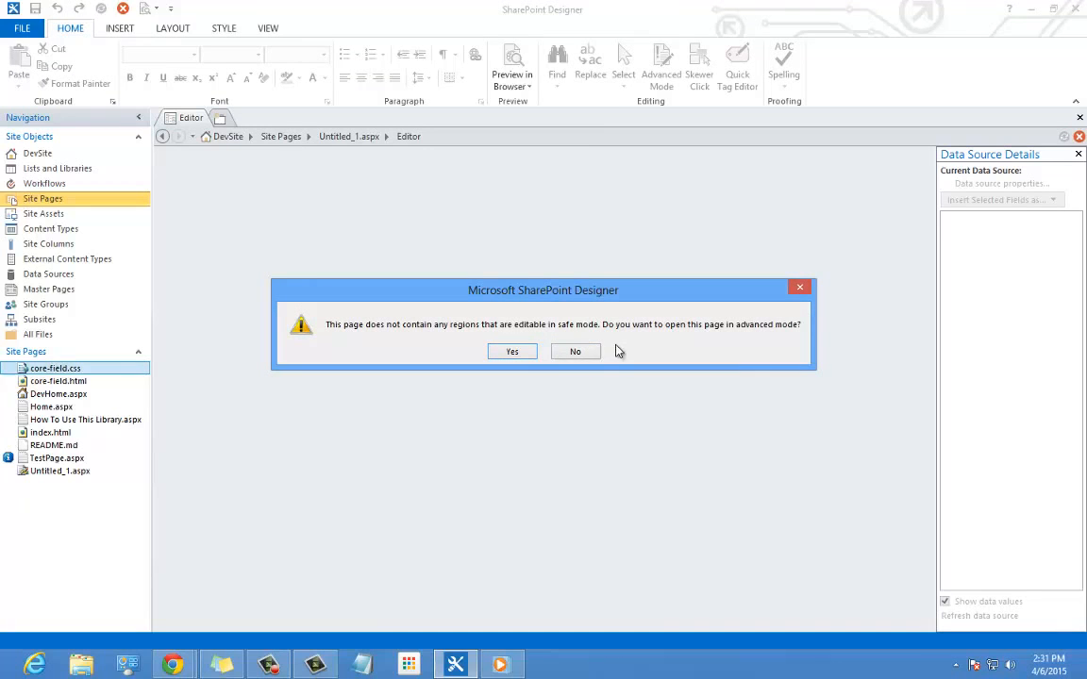
Step: Open Untitled_1.aspx in advanced mode and put the cursor inside the form
left_click(511, 350)
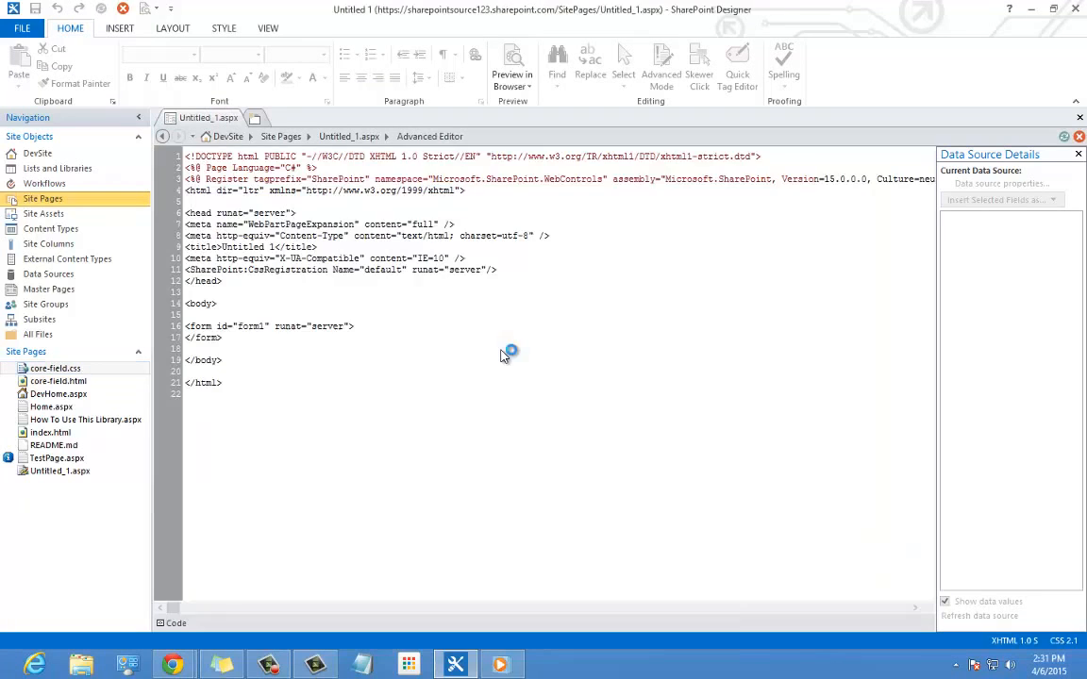
left_click(410, 325)
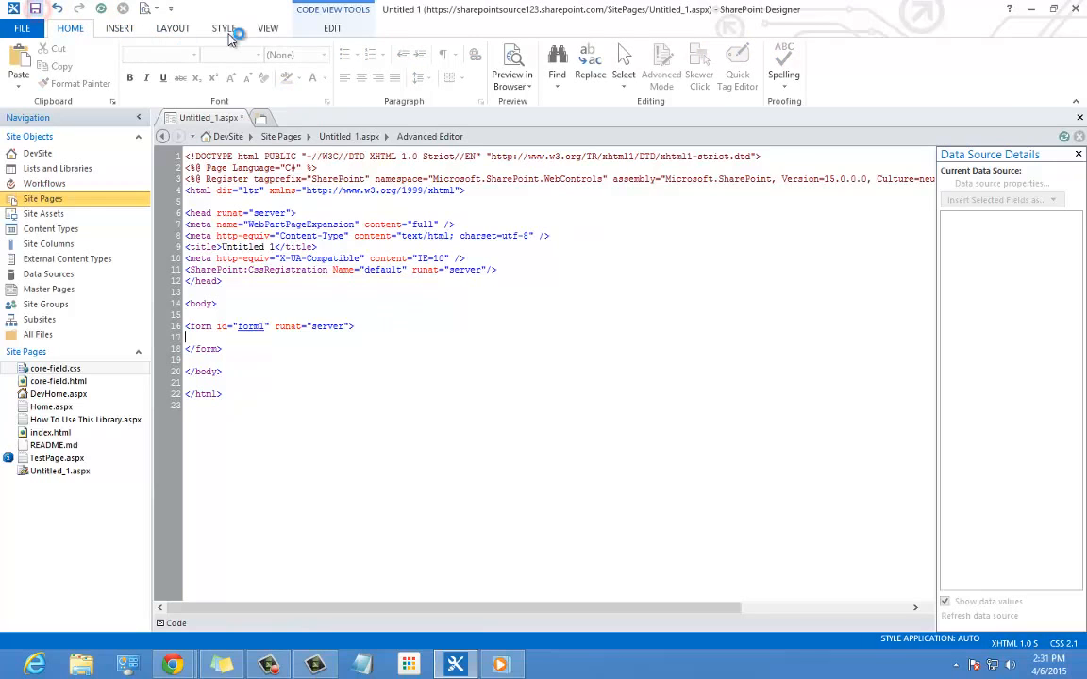
Step: Insert a Data View bound to the StockQuote SOAP data source
left_click(118, 29)
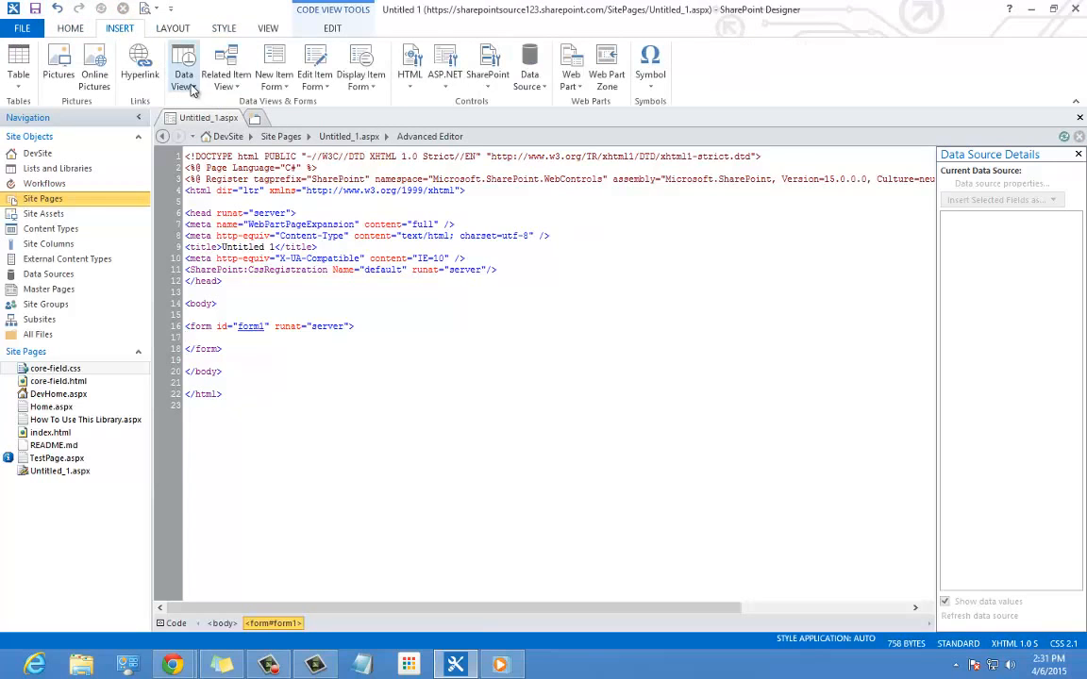
left_click(192, 70)
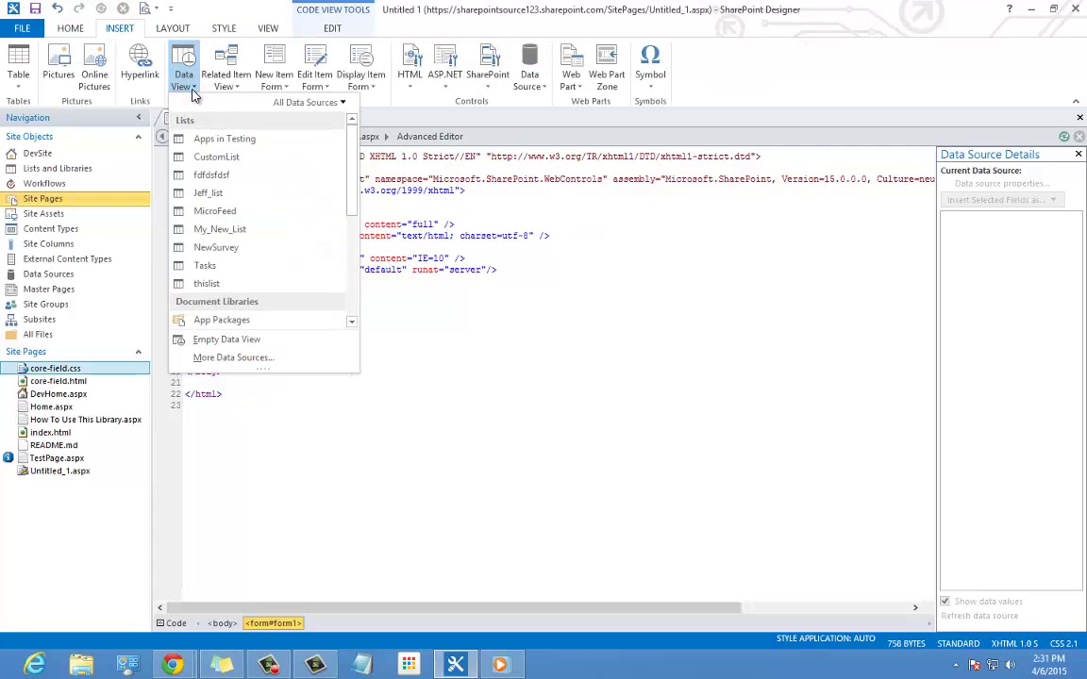
mouse_move(226, 339)
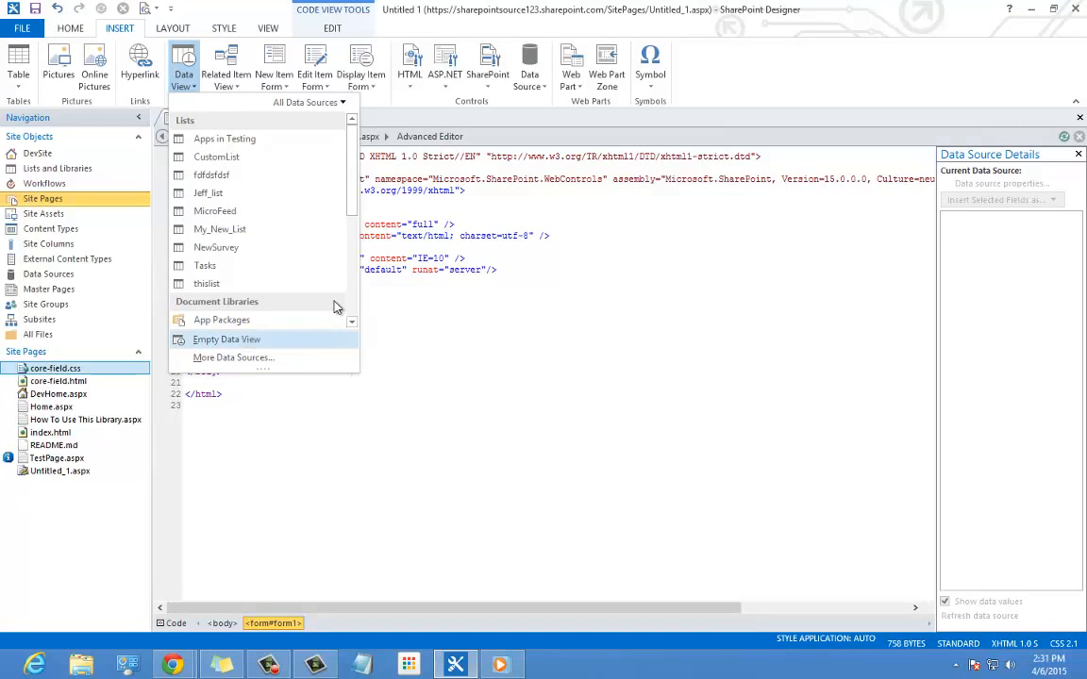
scroll("down", 3)
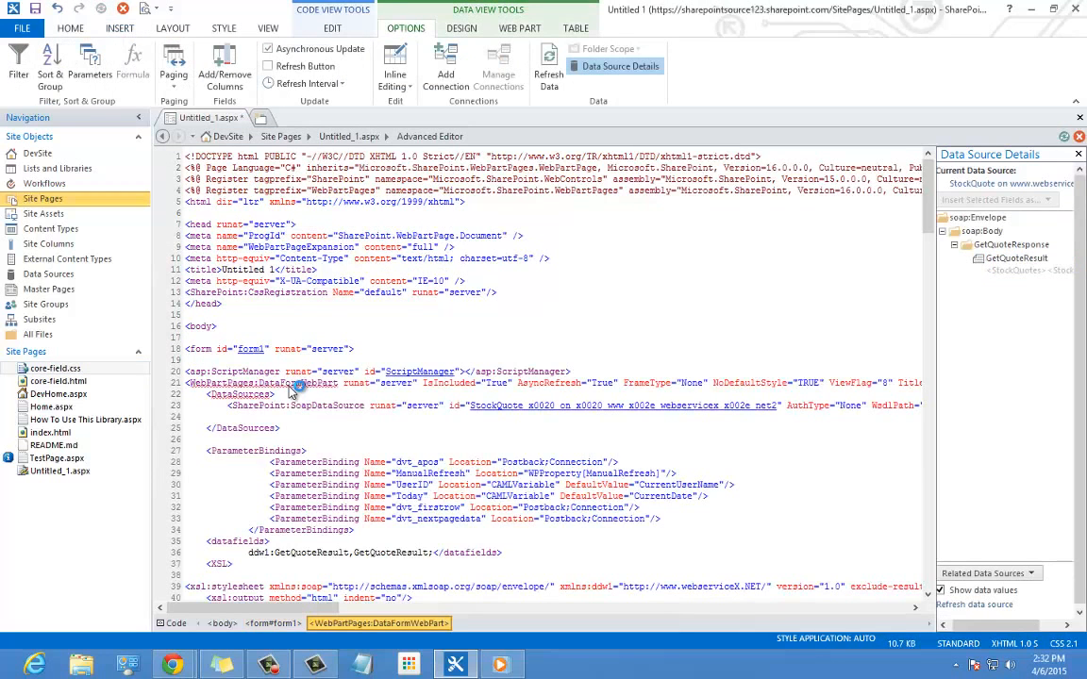
scroll("down", 3)
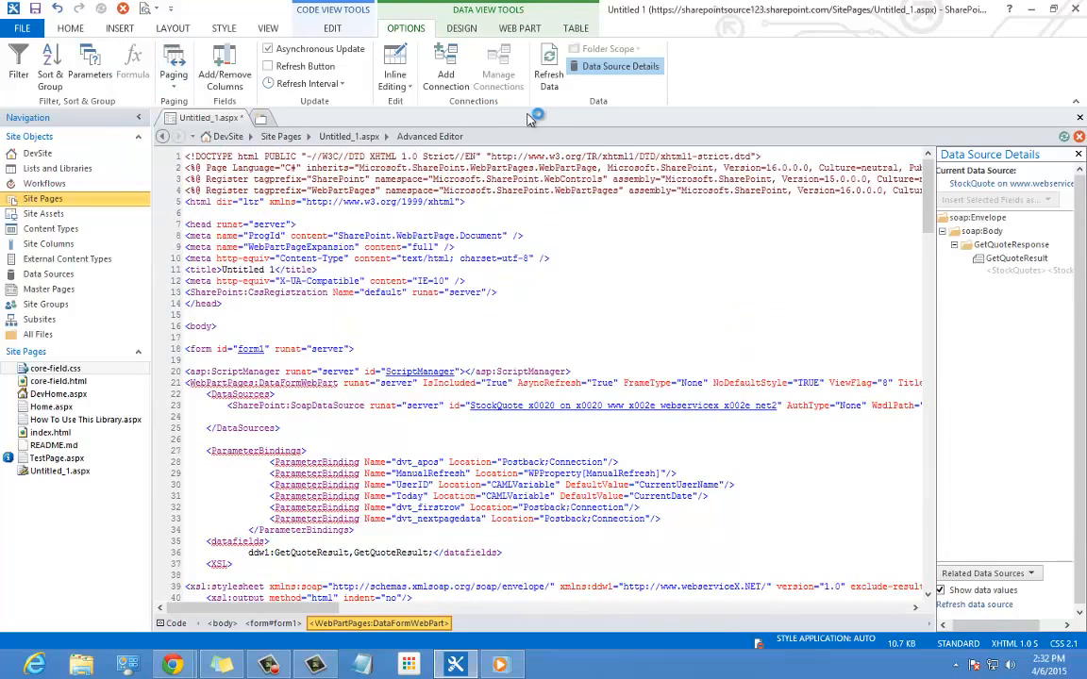
Step: Preview the page in Internet Explorer and inspect the vgenx quote XML, dated 4/2/2015
left_click(119, 31)
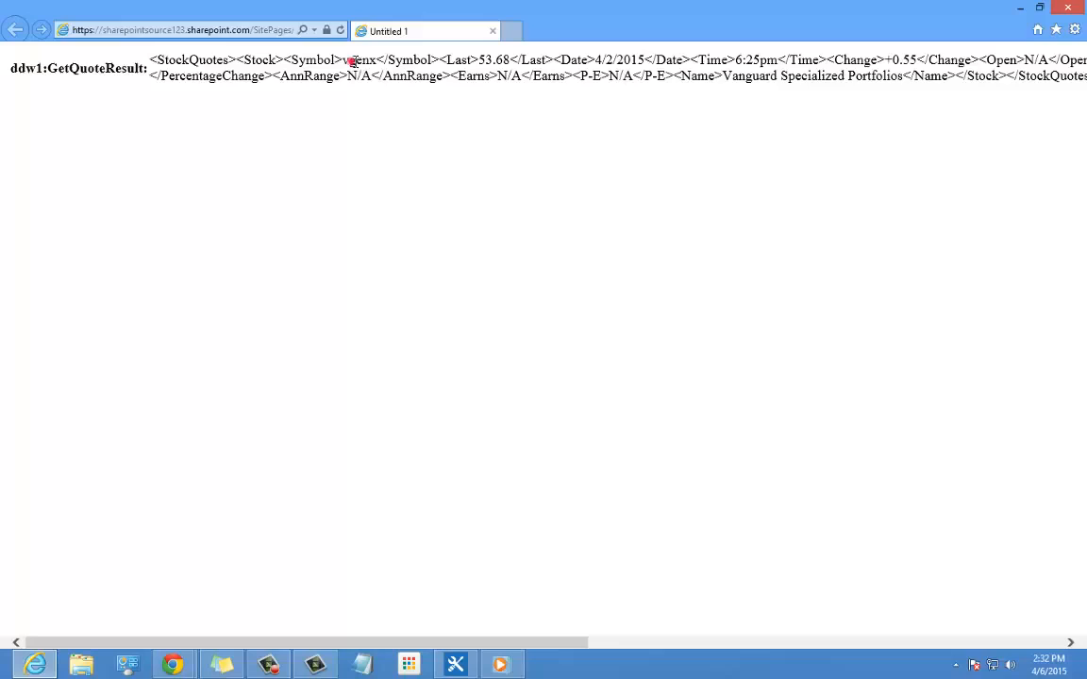
double_click(497, 59)
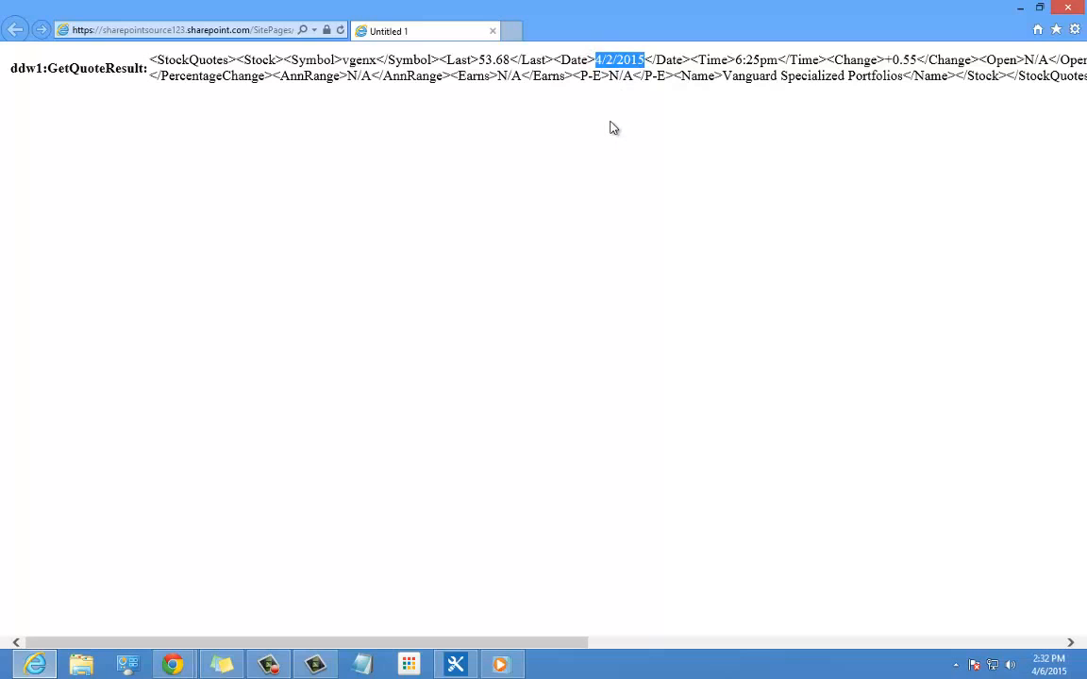
mouse_move(1069, 7)
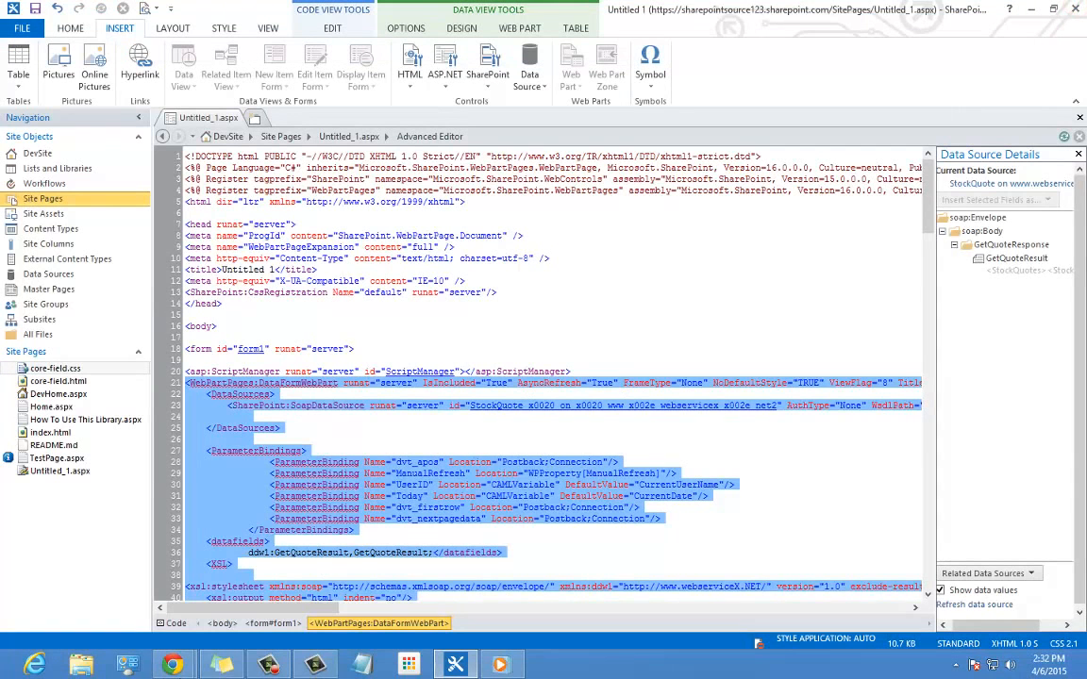
left_click(281, 660)
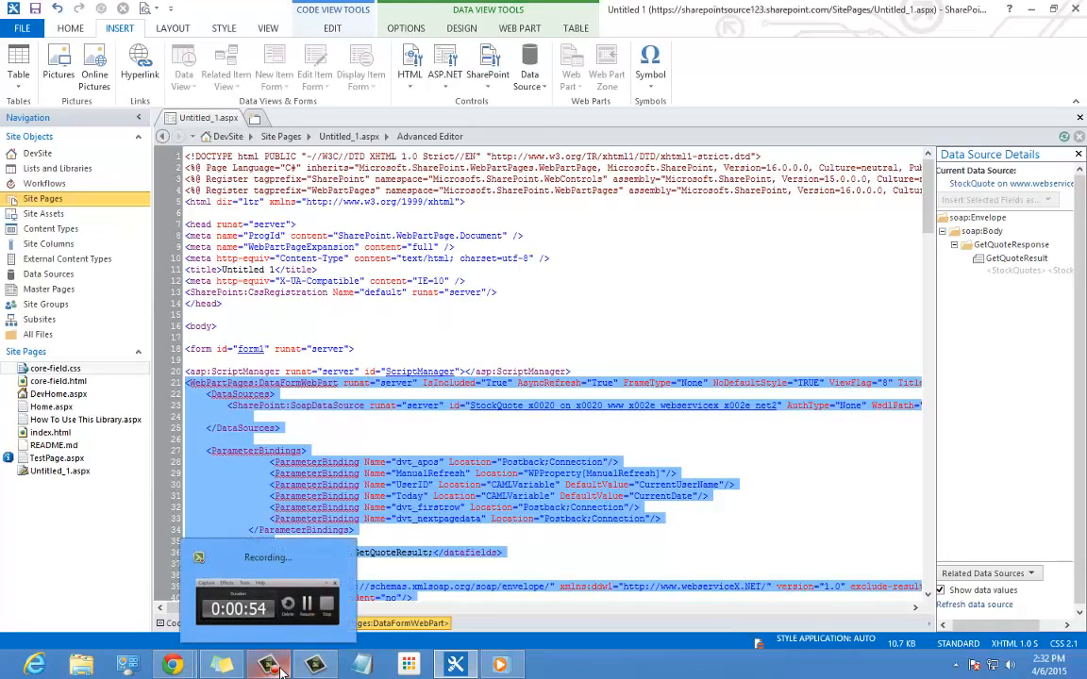